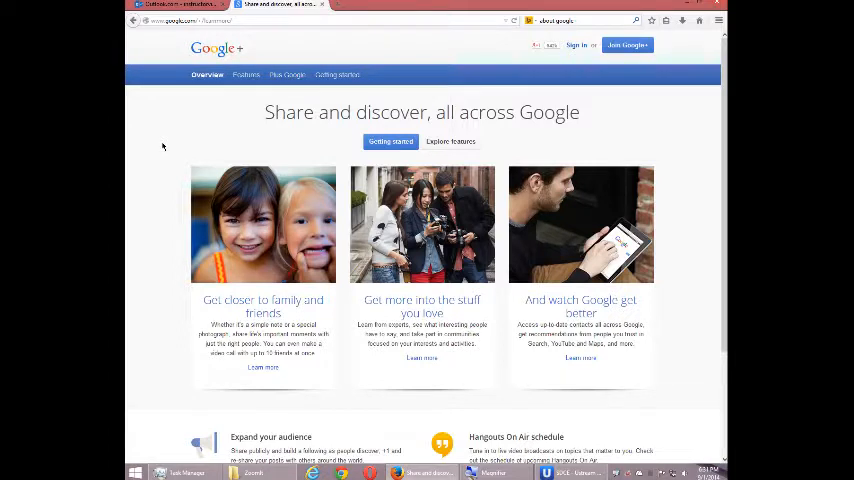
- Navigate to plus.google.com and land on the Google sign-in page for Google+
scroll(down, 3)
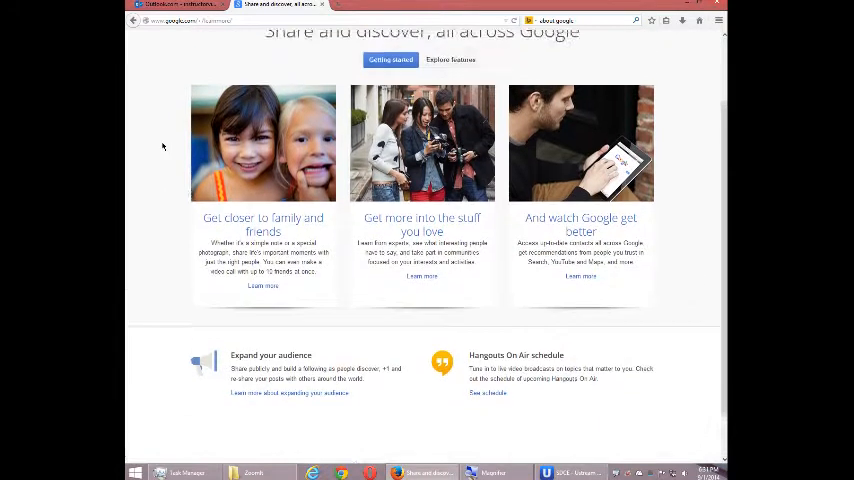
scroll(down, 3)
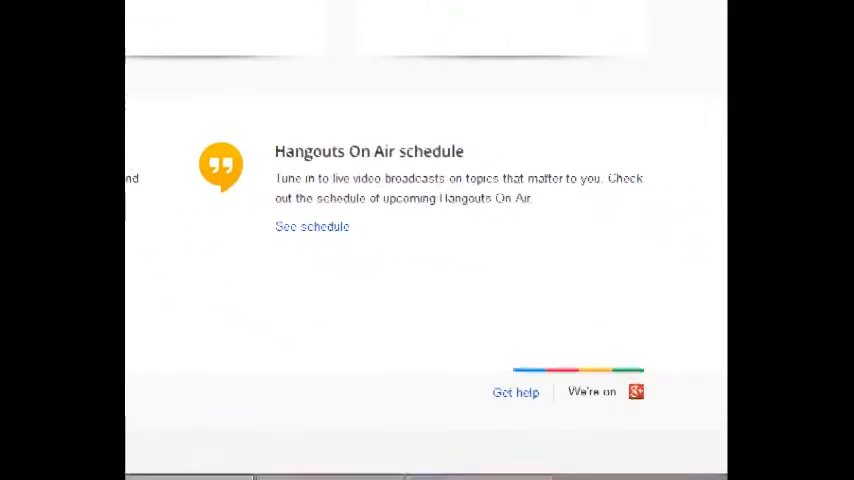
scroll(down, 3)
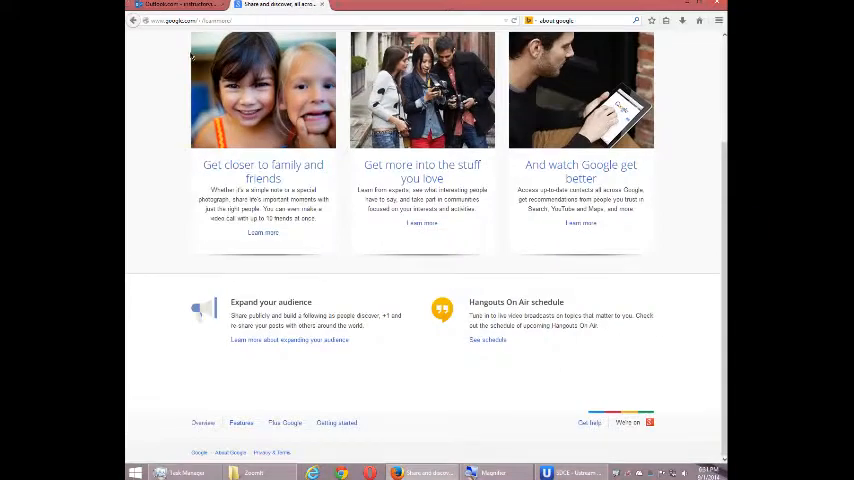
scroll(up, 3)
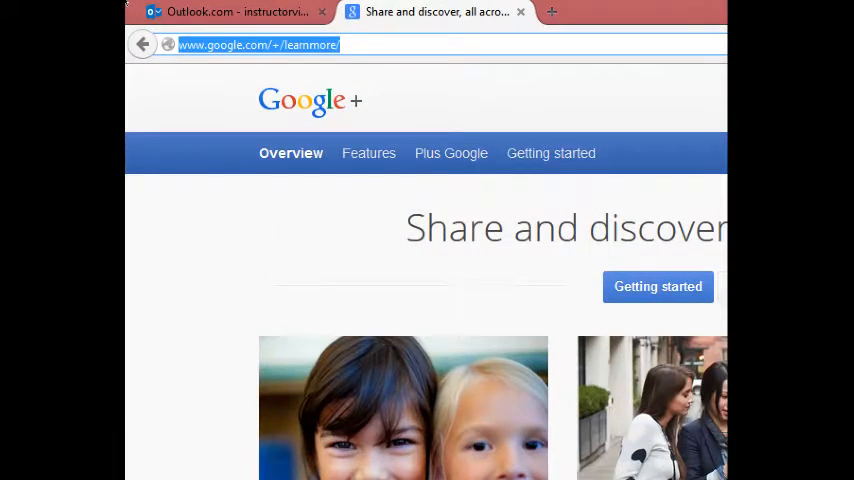
text(plus.google.com/)
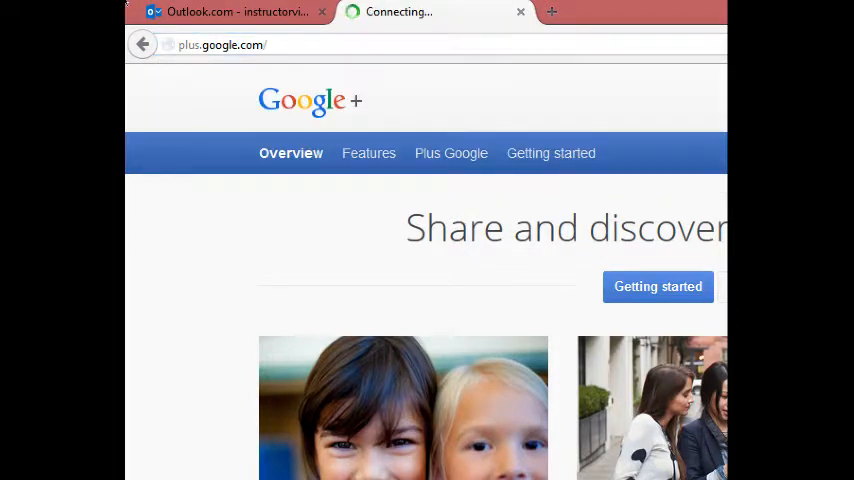
click(656, 286)
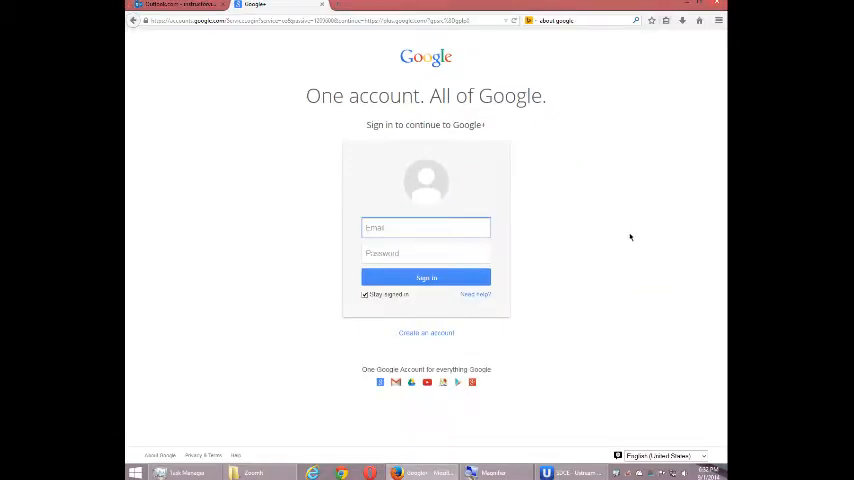
mouse_move(628, 230)
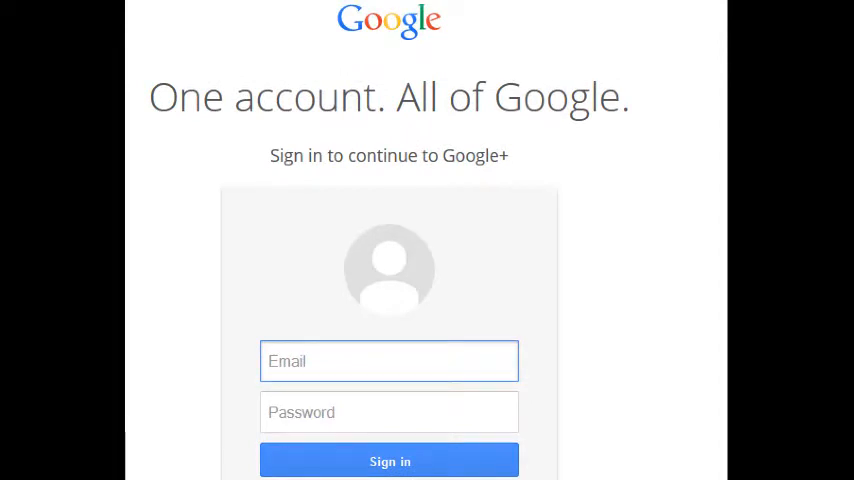
scroll(down, 3)
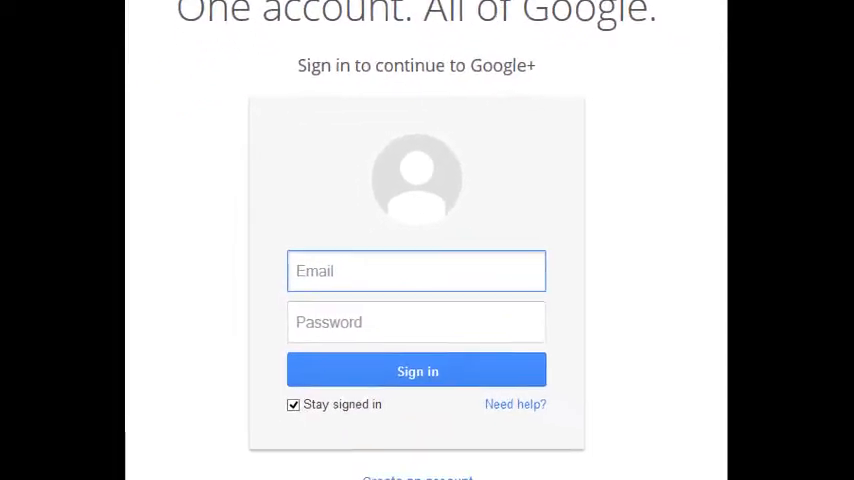
scroll(down, 3)
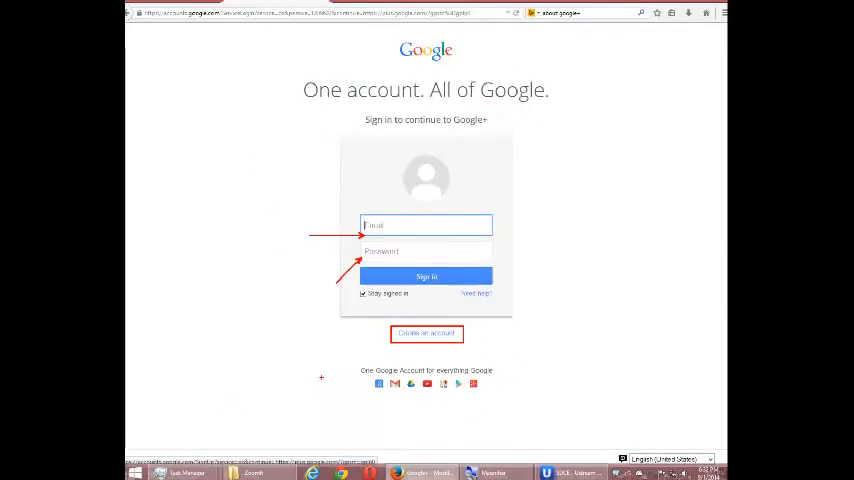
- Begin a new Google account and enter the first name 'Victor' and last name
click(426, 332)
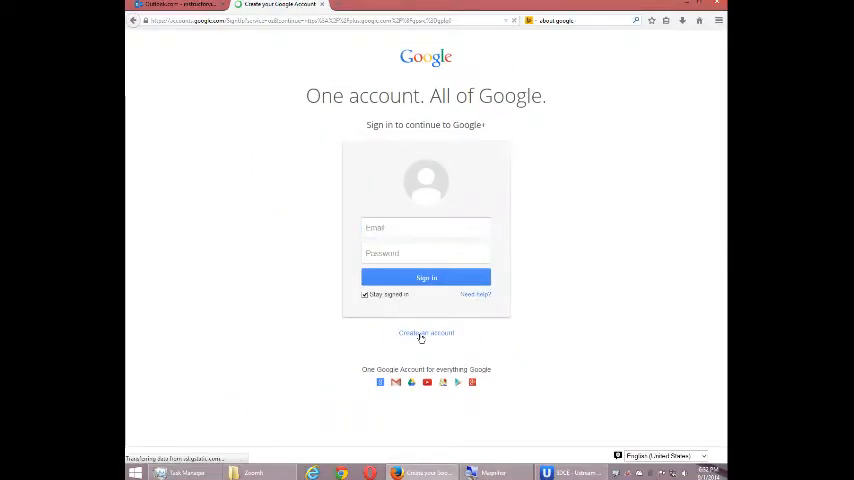
click(426, 332)
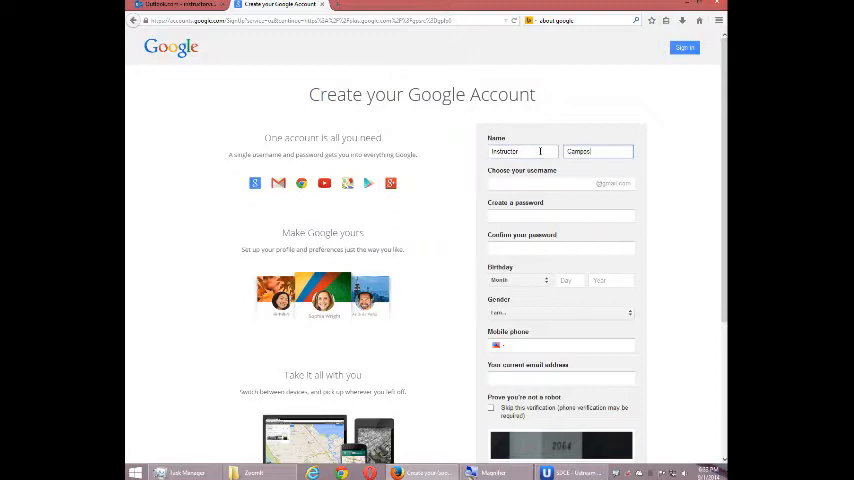
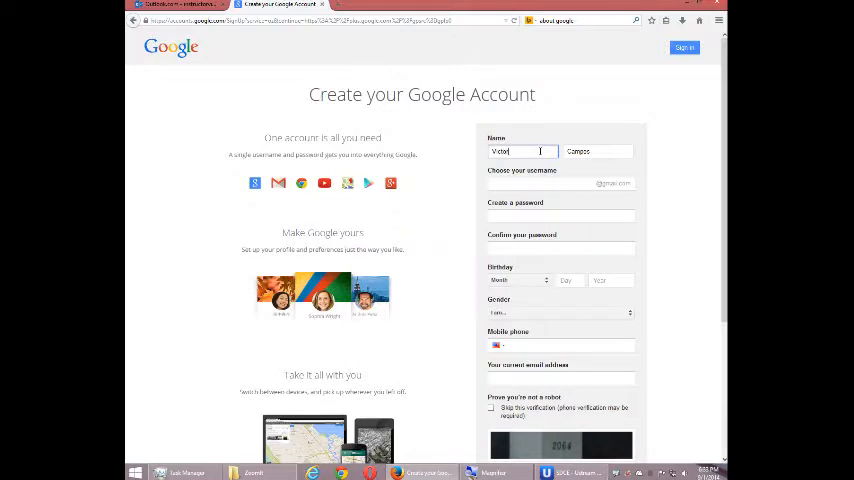
click(560, 184)
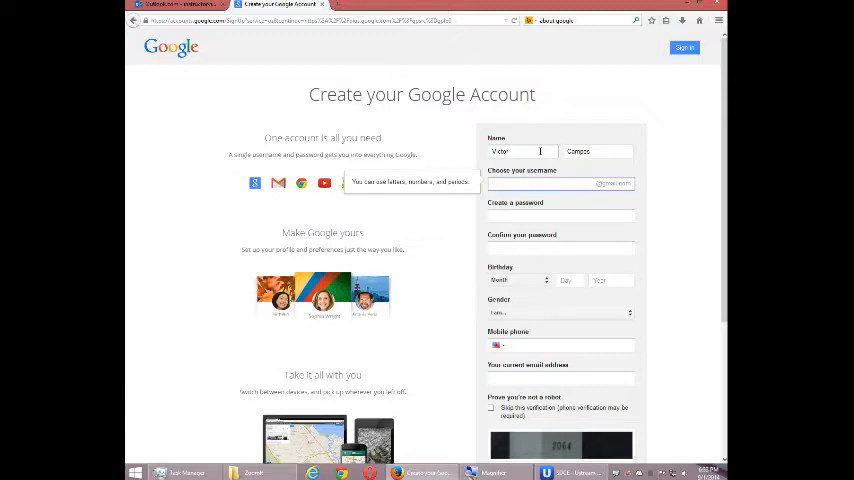
click(544, 184)
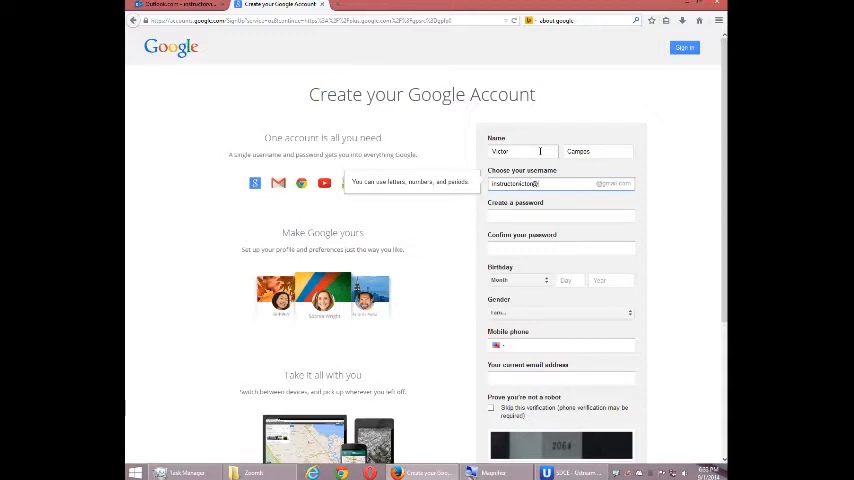
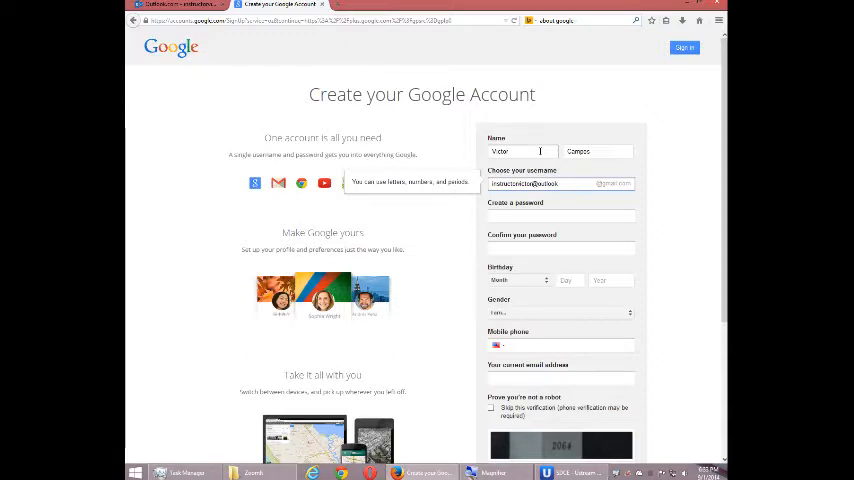
click(560, 244)
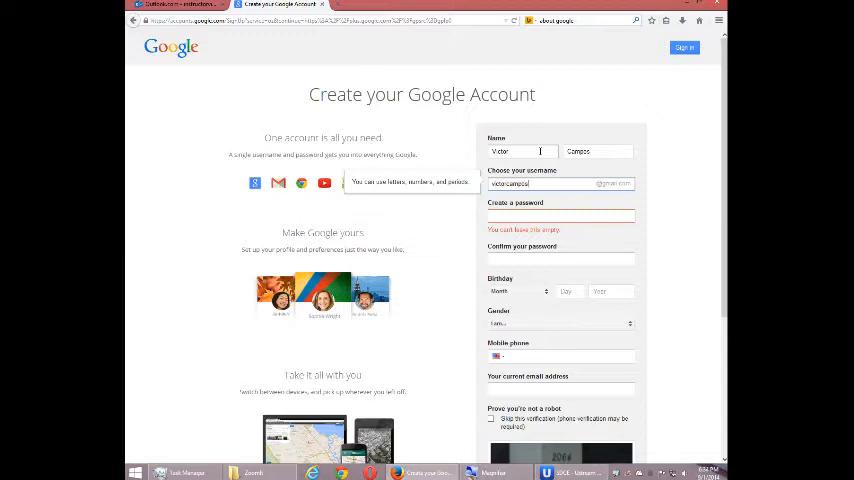
- Enter and confirm the account password
click(560, 236)
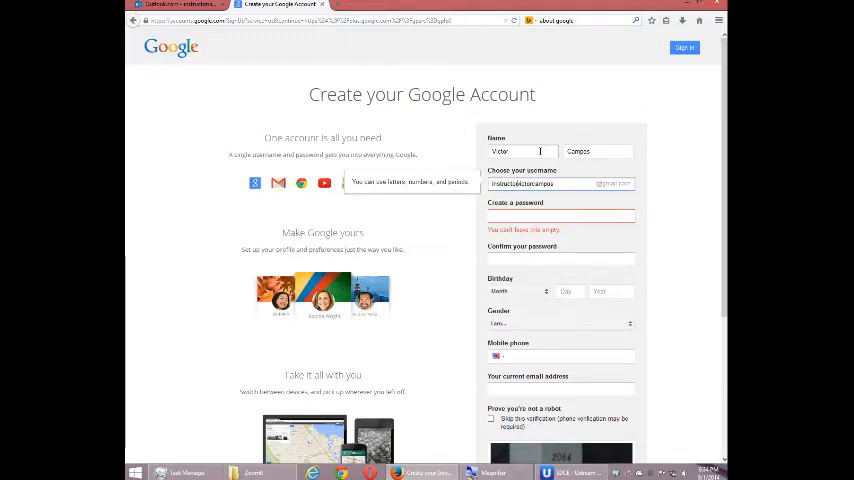
click(560, 216)
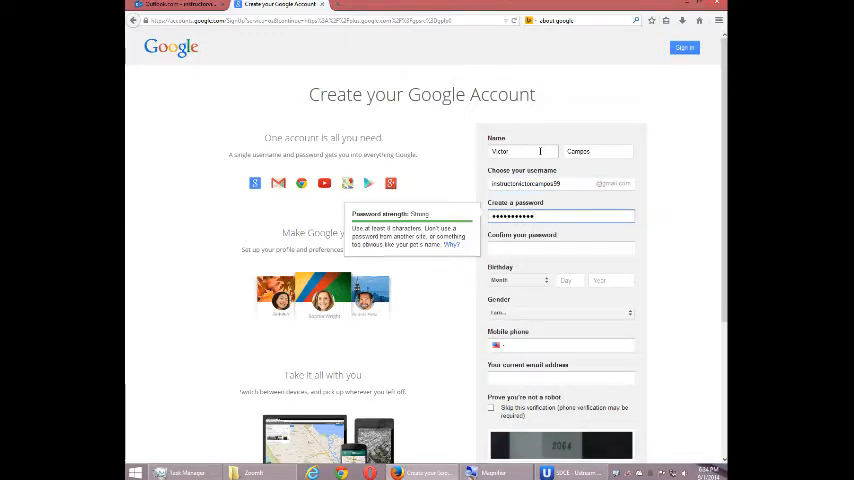
text(••••)
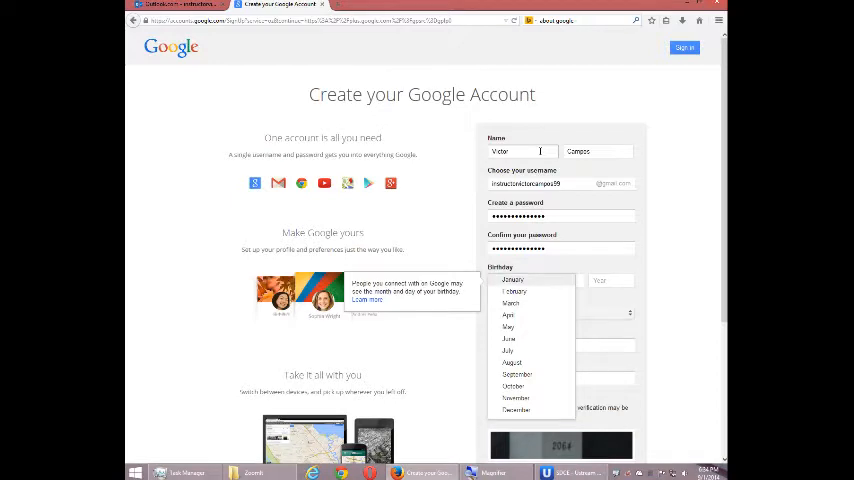
- Fill in the birthday with year 1980 and select a gender
click(512, 280)
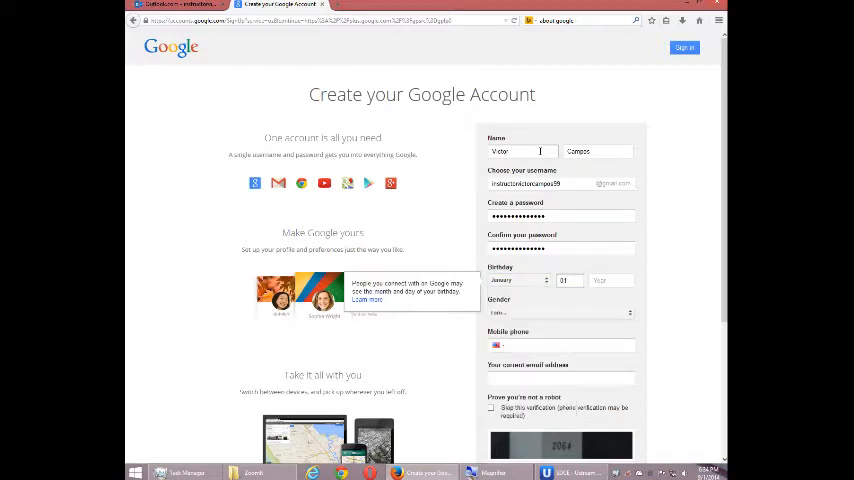
text(1980)
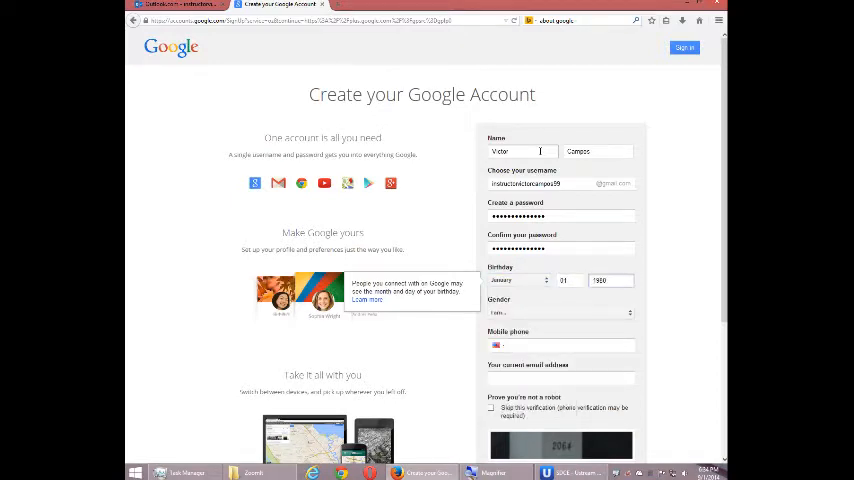
click(560, 312)
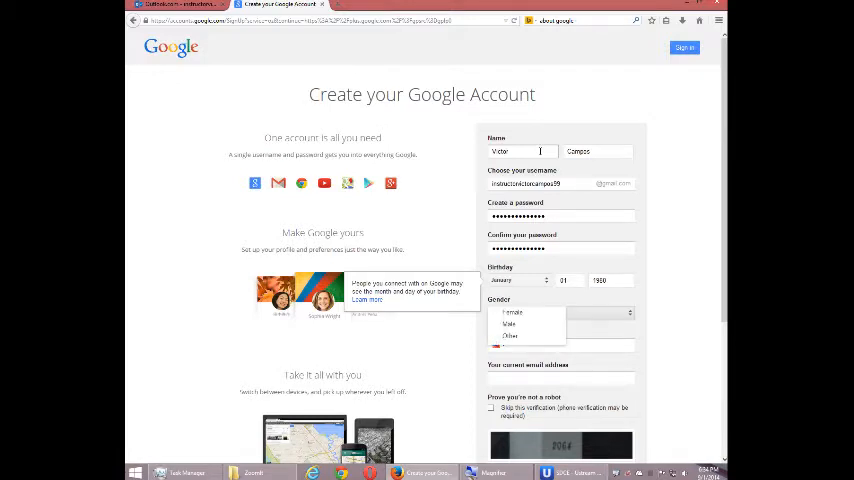
click(508, 324)
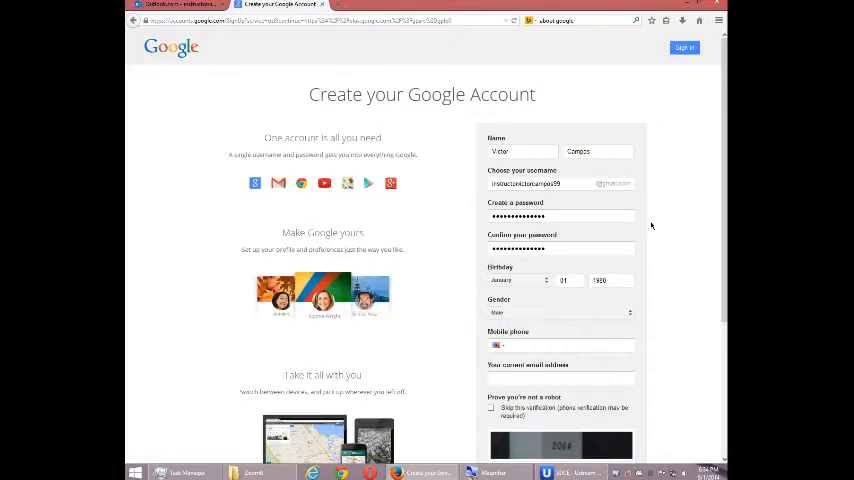
- Enter the current email and captcha text '2064', then submit the sign-up form
scroll(down, 3)
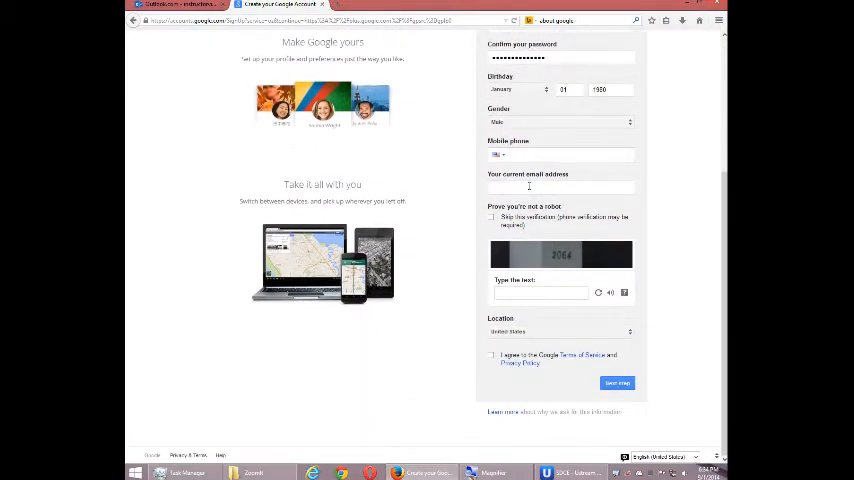
click(560, 188)
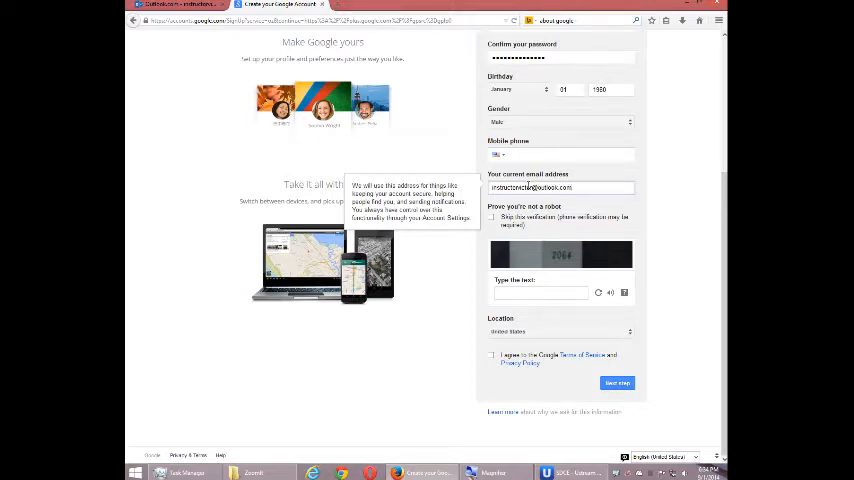
click(540, 292)
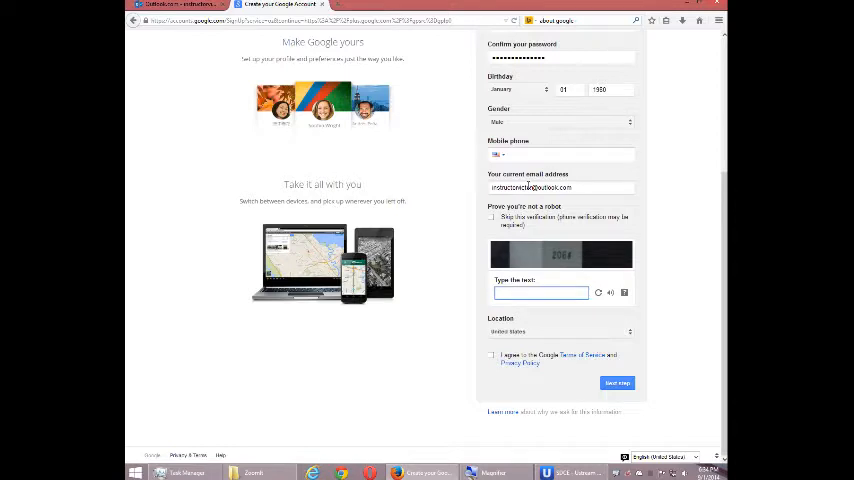
text(2064)
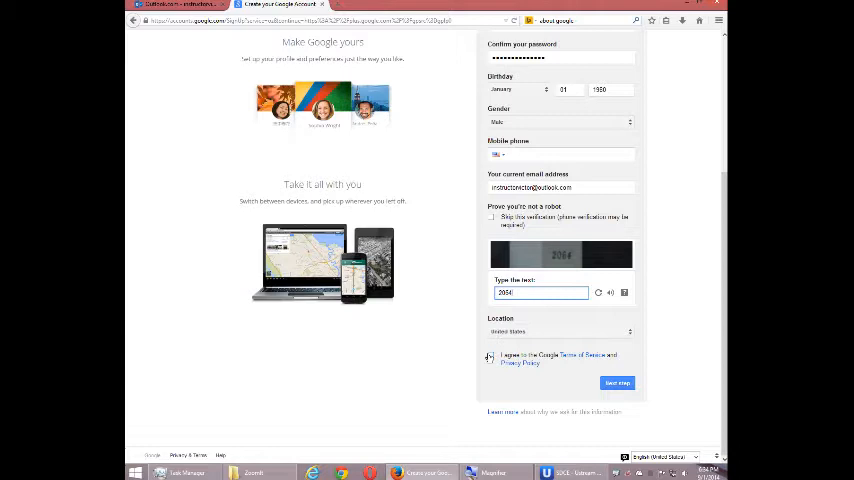
click(616, 384)
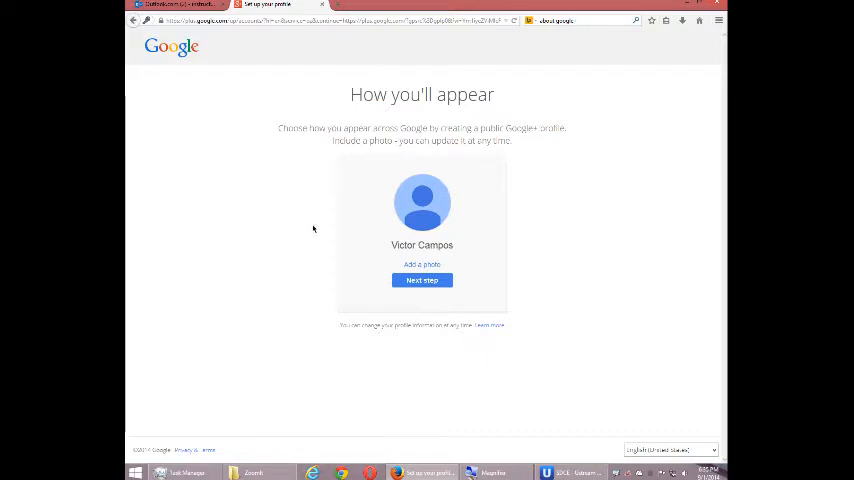
mouse_move(364, 174)
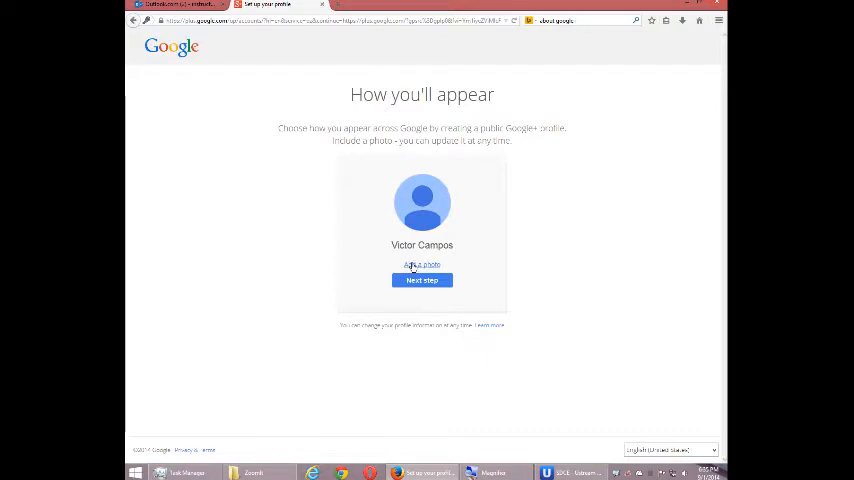
- Upload a face photo from the desktop profile-photos folder as the profile picture
click(420, 264)
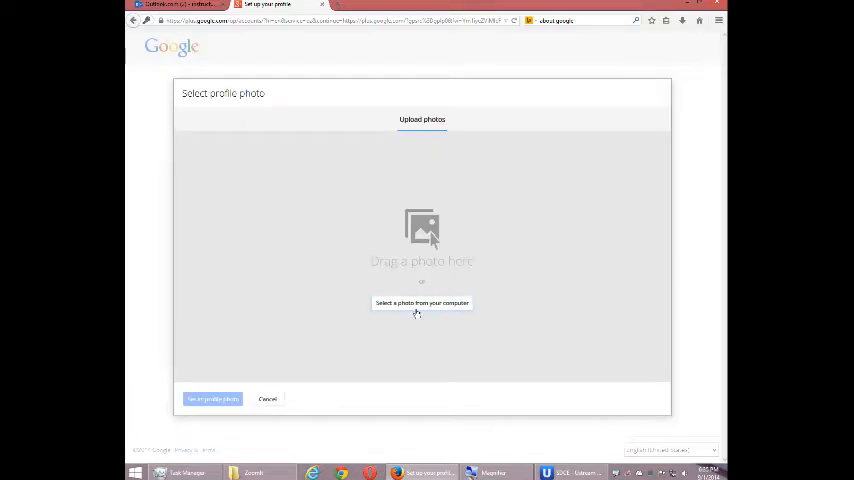
click(420, 304)
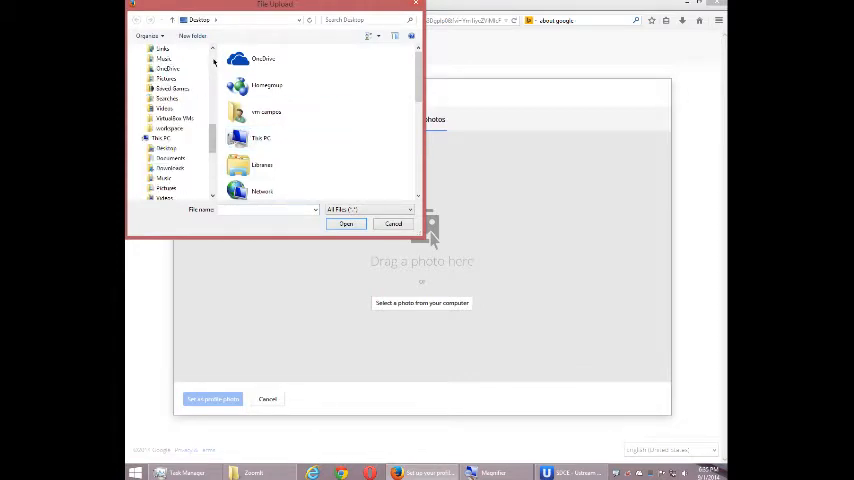
click(156, 112)
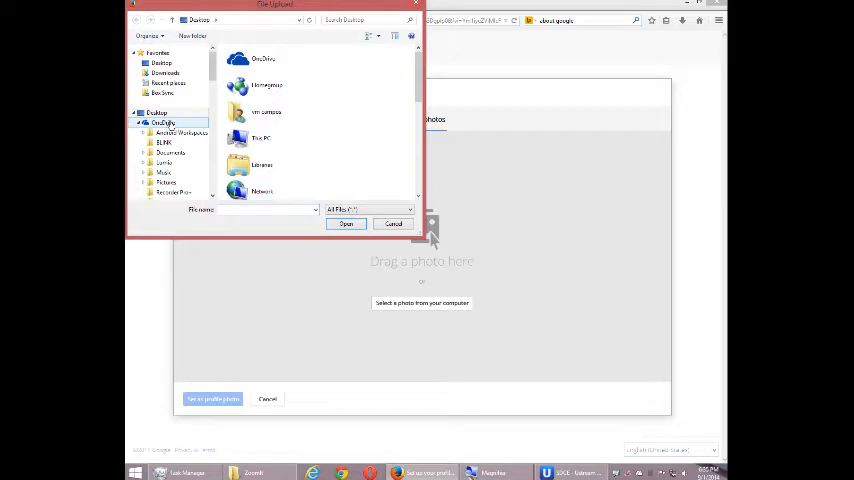
double_click(162, 122)
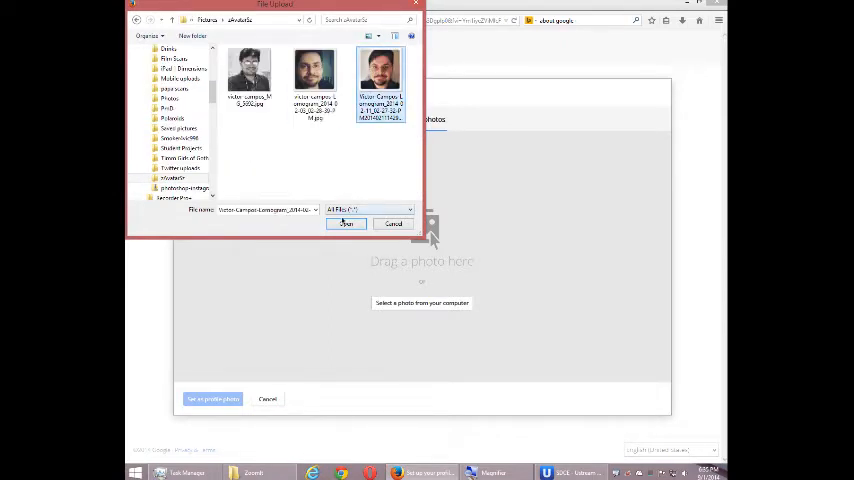
click(344, 224)
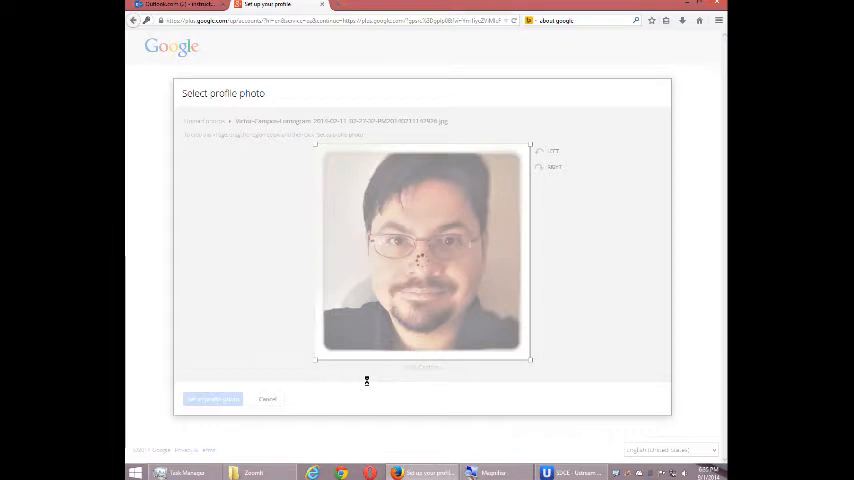
- Set the cropped photo as profile picture and continue to the 'Welcome, Victor' page
click(212, 400)
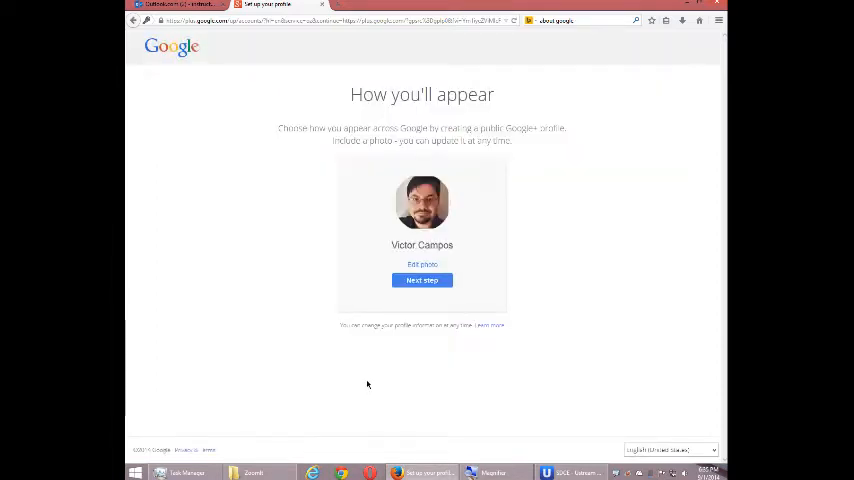
mouse_move(378, 324)
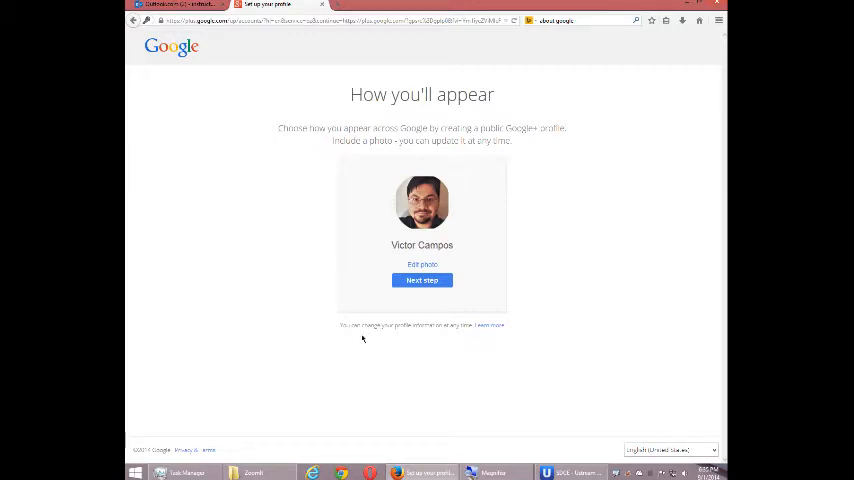
click(420, 280)
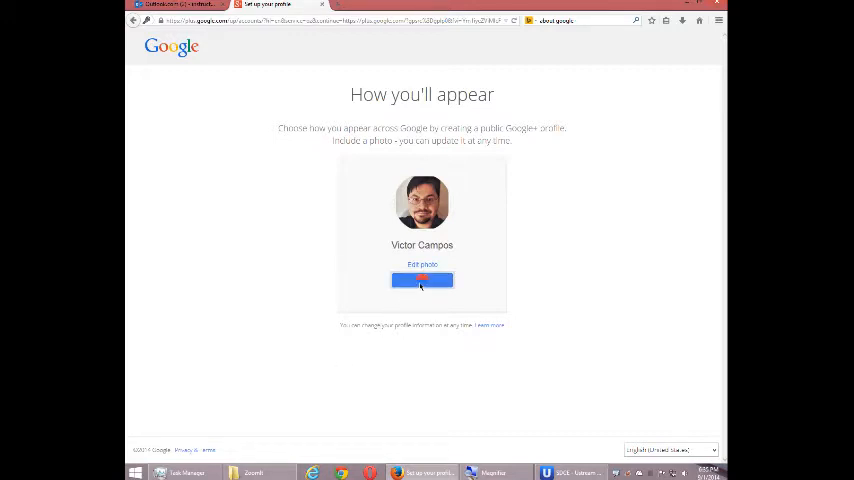
click(422, 280)
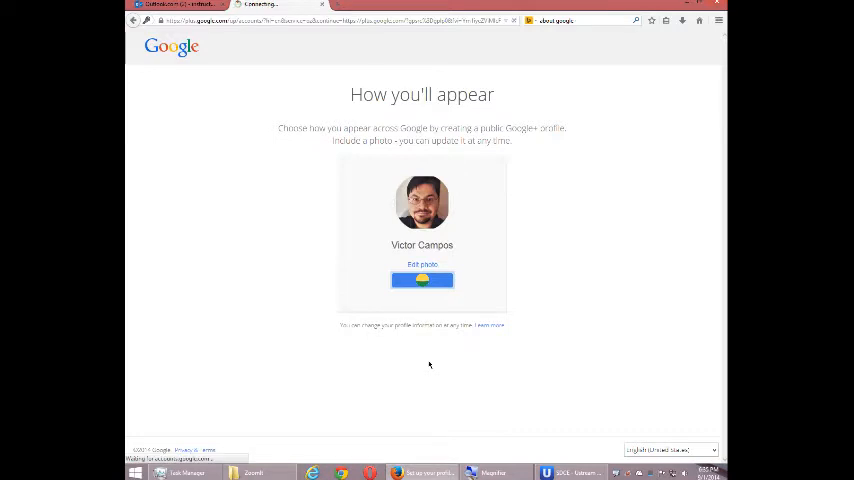
click(422, 280)
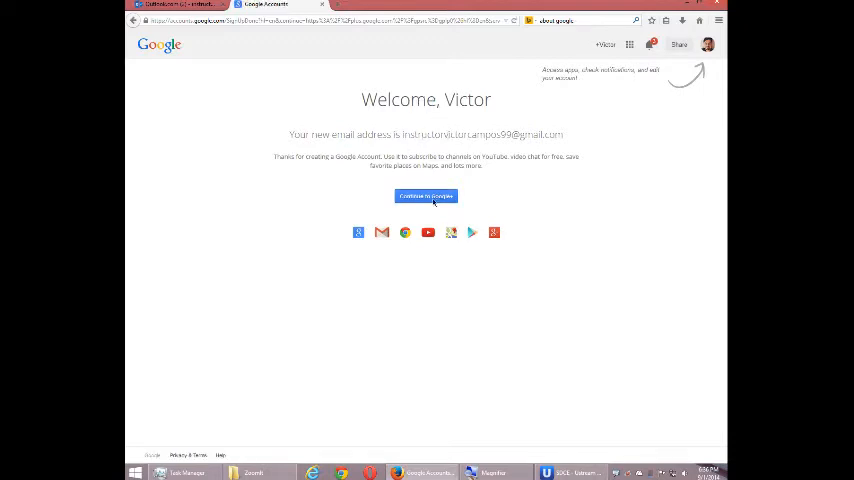
- Continue from the welcome page to the Google+ 'Add people you know' step
click(424, 196)
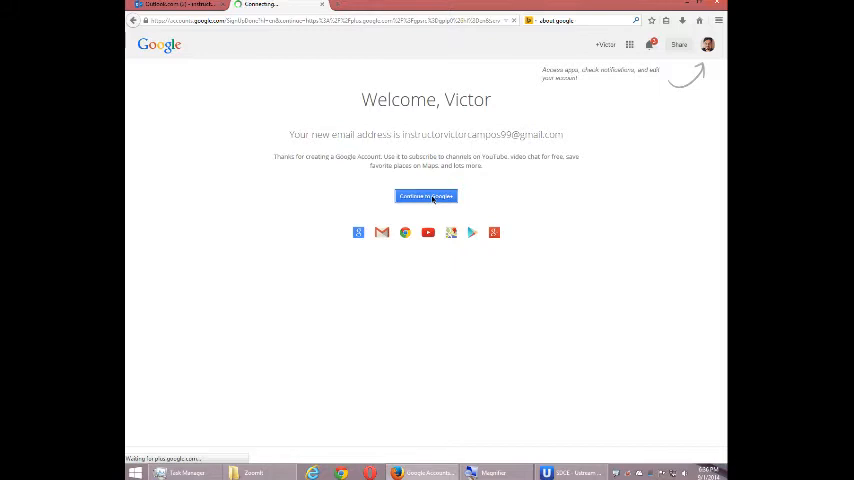
click(424, 196)
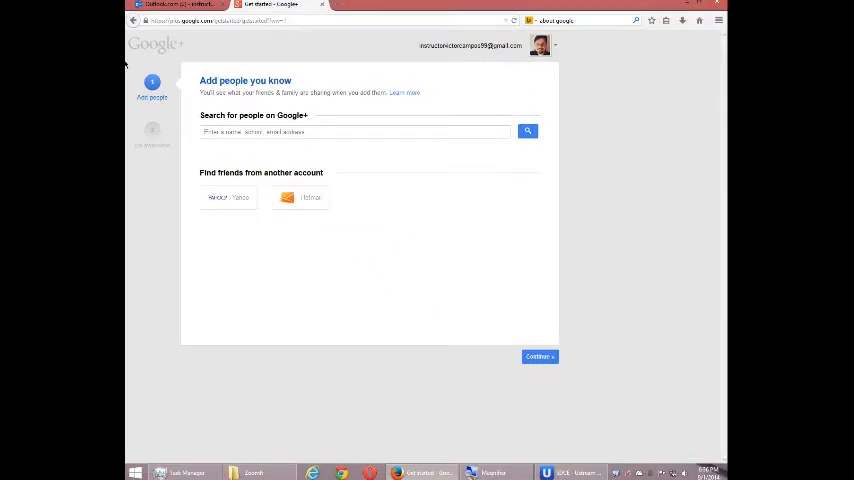
mouse_move(460, 278)
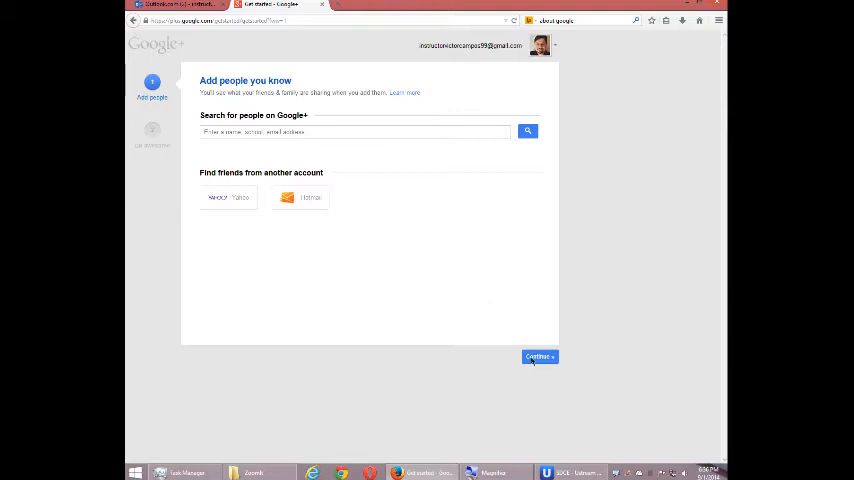
- Continue past 'Add people you know' without adding anyone
click(540, 356)
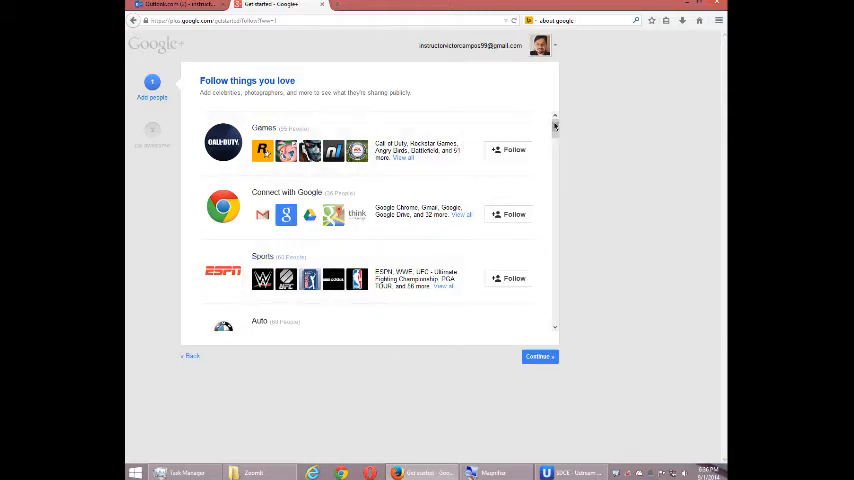
- Continue without following any interests, dismissing the 'Continue anyway' warning
scroll(down, 3)
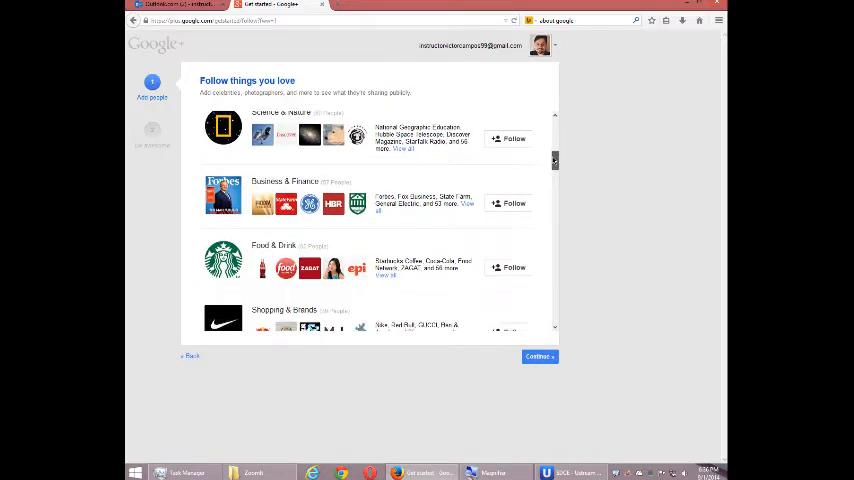
scroll(down, 3)
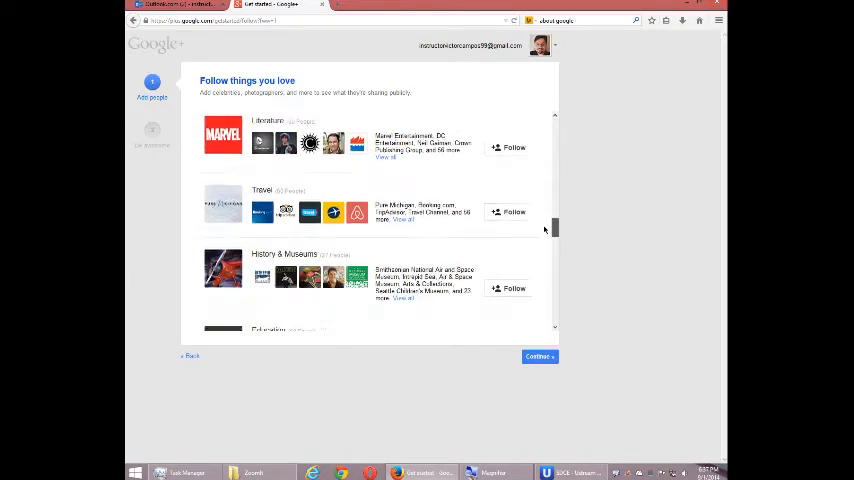
scroll(down, 3)
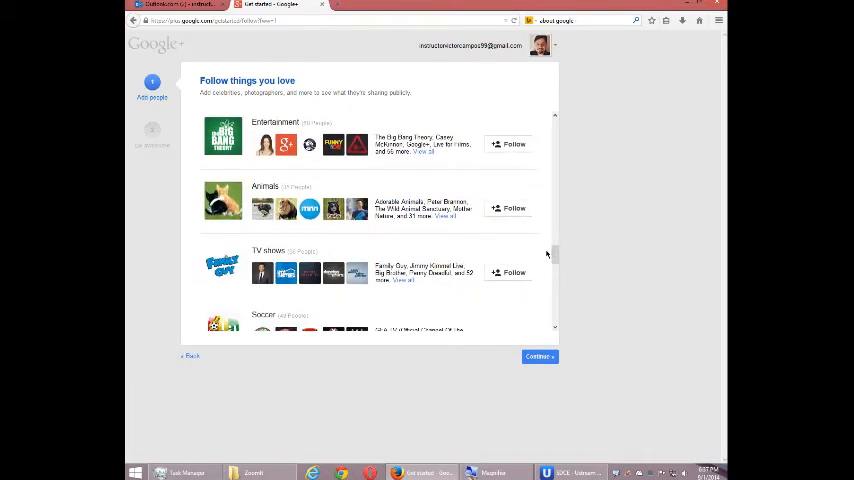
mouse_move(580, 232)
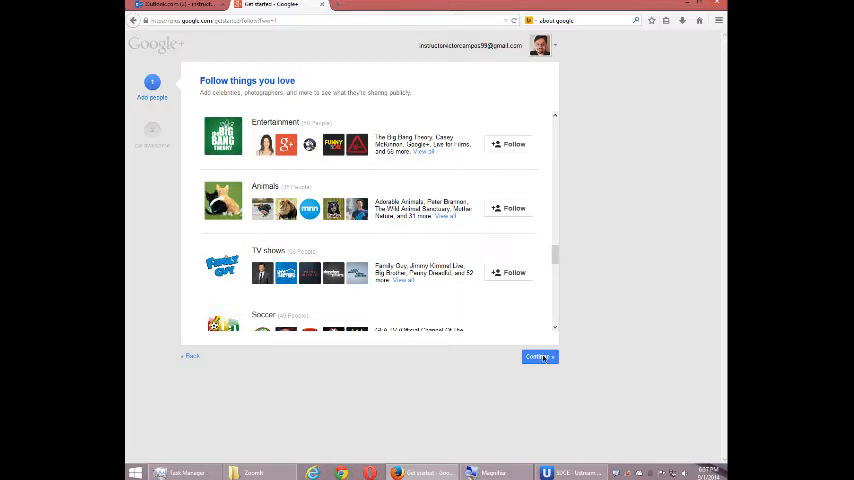
click(540, 356)
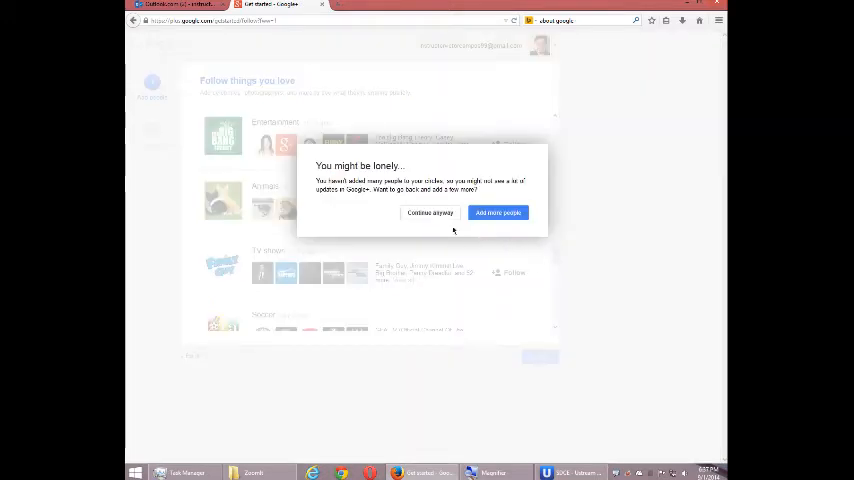
click(430, 212)
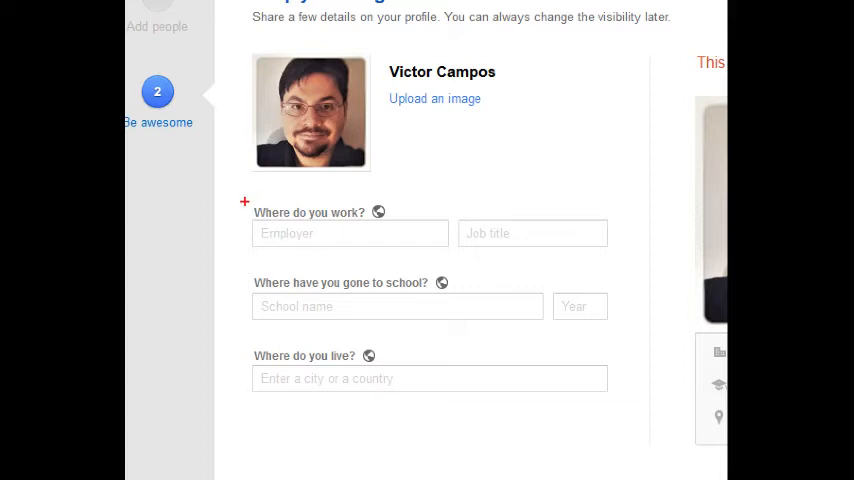
- Finish profile setup with work, school and location blank, reaching the home stream
drag(244, 200, 644, 476)
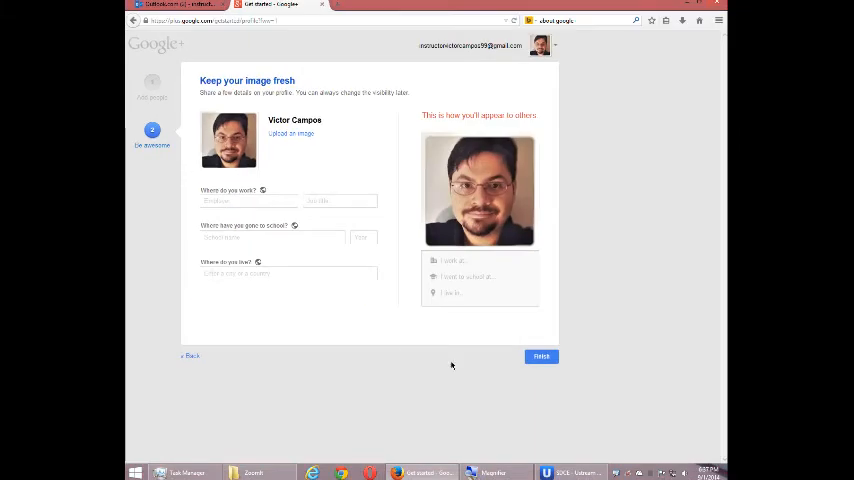
click(540, 356)
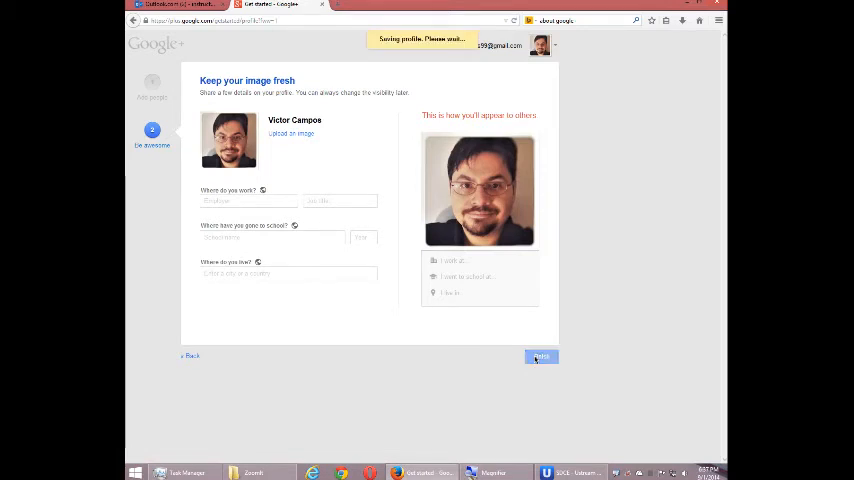
click(540, 356)
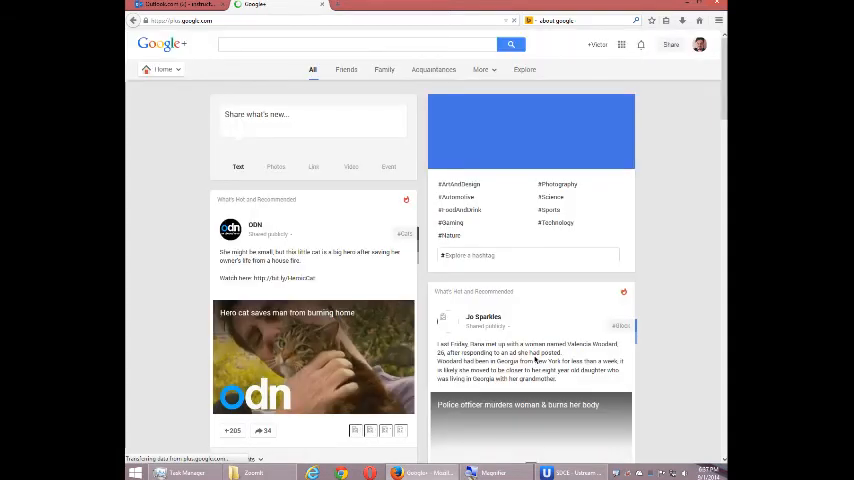